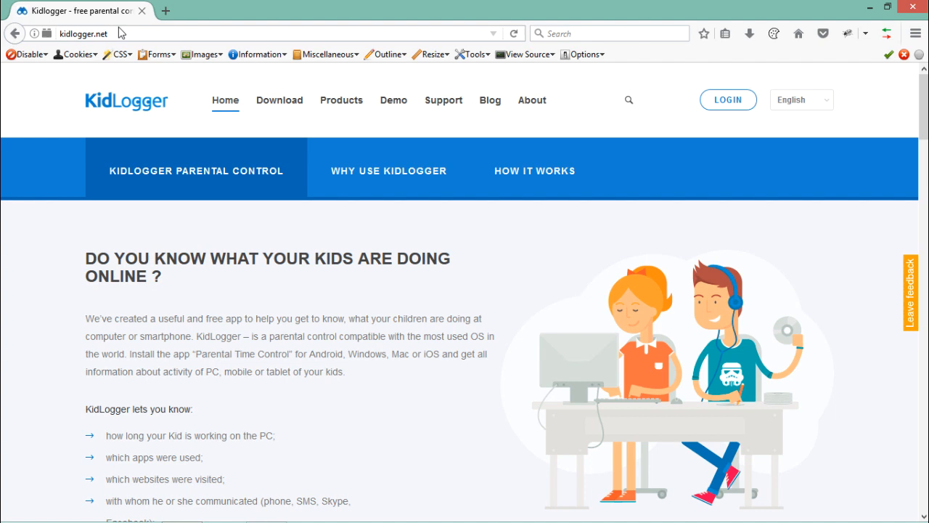
# - Go to the kidlogger.net Download page and browse the Windows, Mac OS X and Android agent cards
pyautogui.click(80, 33)
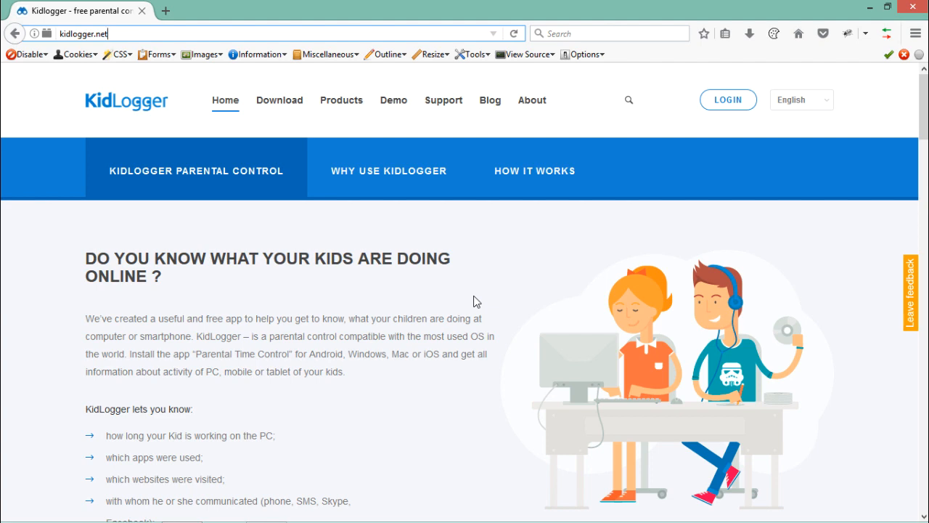
pyautogui.moveTo(279, 100)
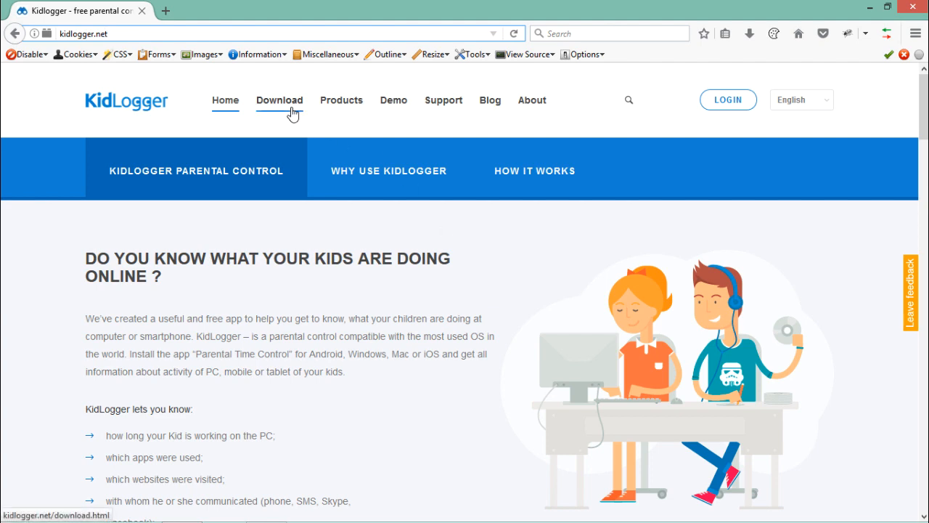
pyautogui.click(279, 101)
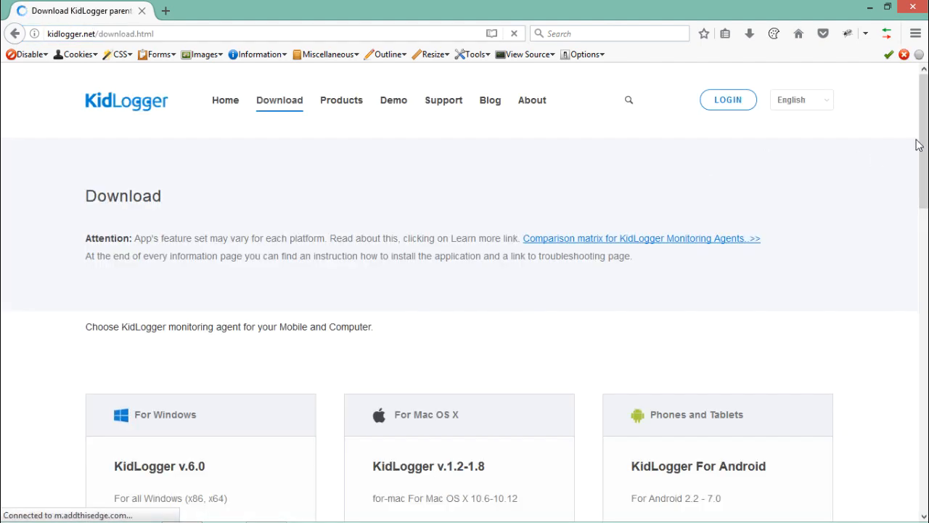
pyautogui.scroll(-3)
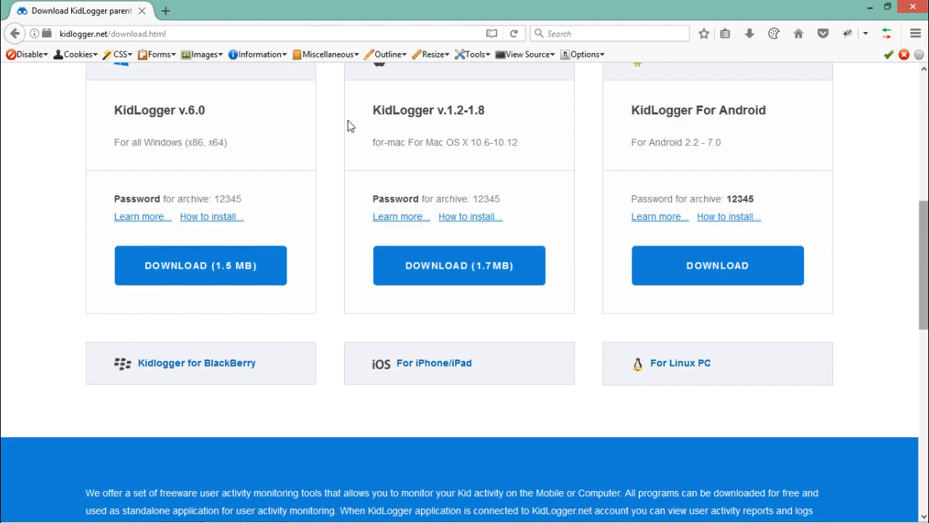
pyautogui.scroll(3)
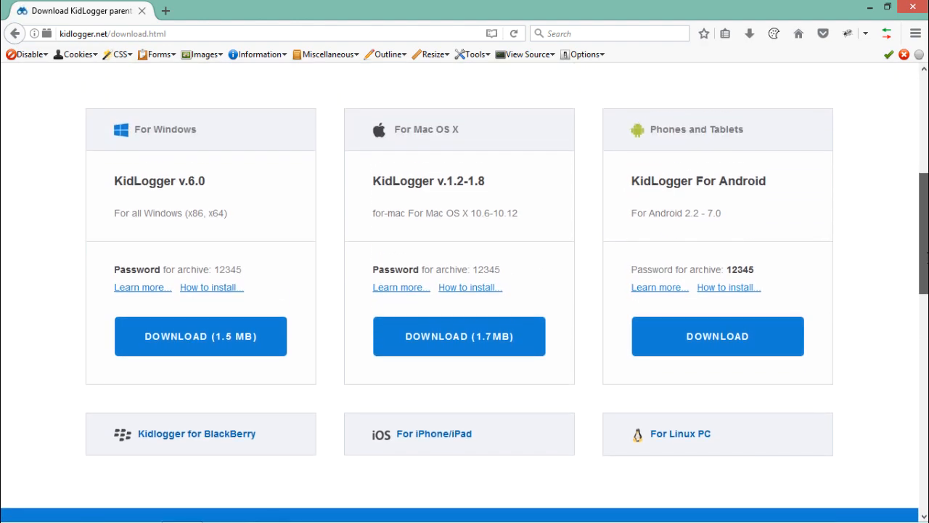
pyautogui.scroll(3)
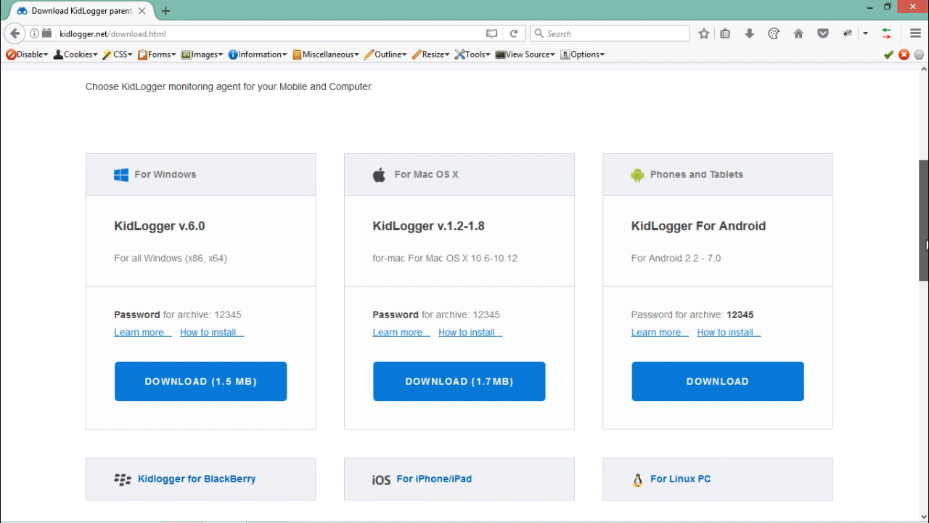
pyautogui.scroll(3)
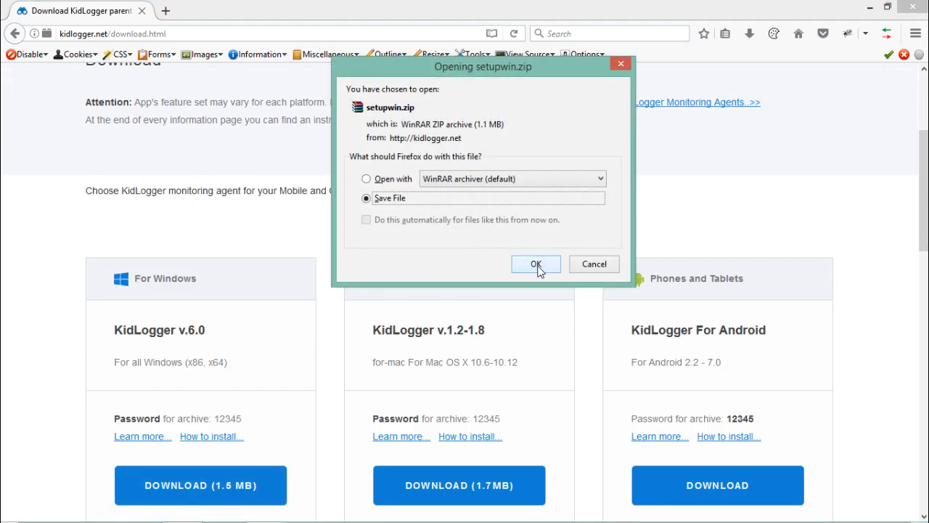
pyautogui.click(536, 265)
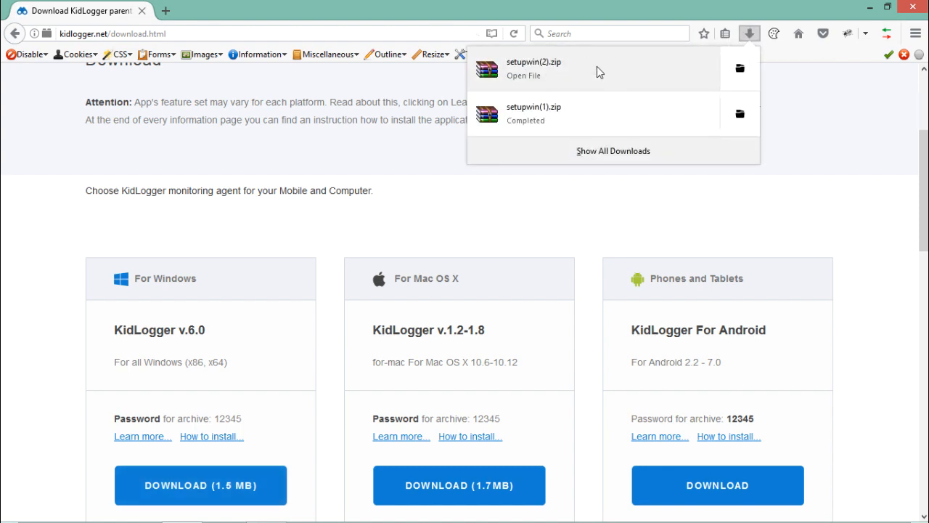
pyautogui.click(523, 75)
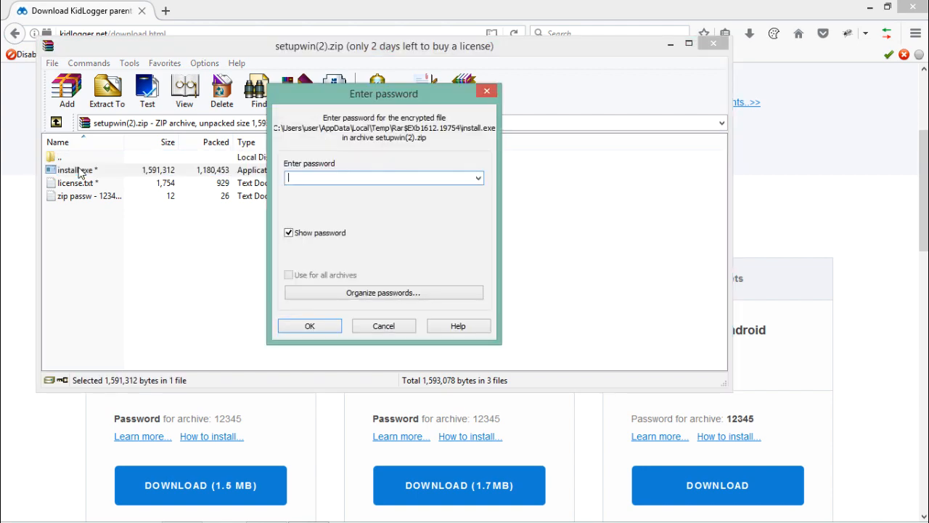
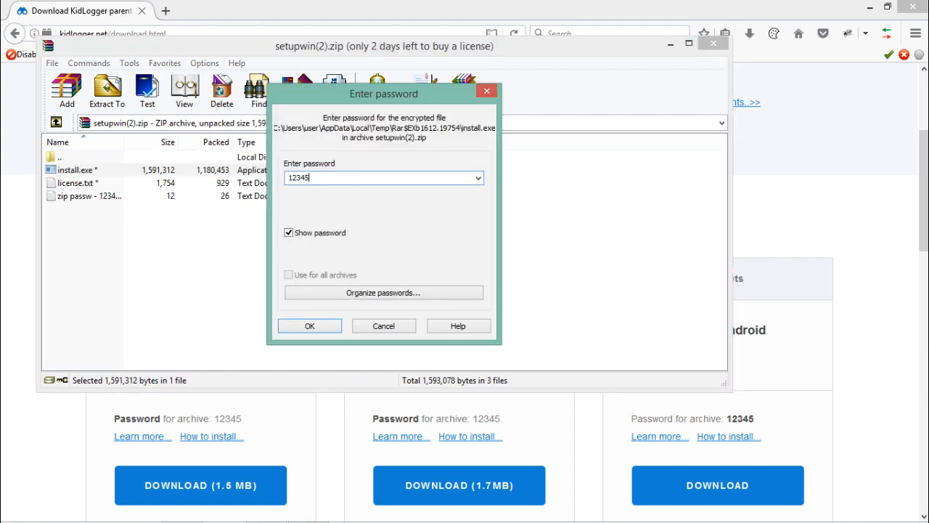
pyautogui.click(310, 326)
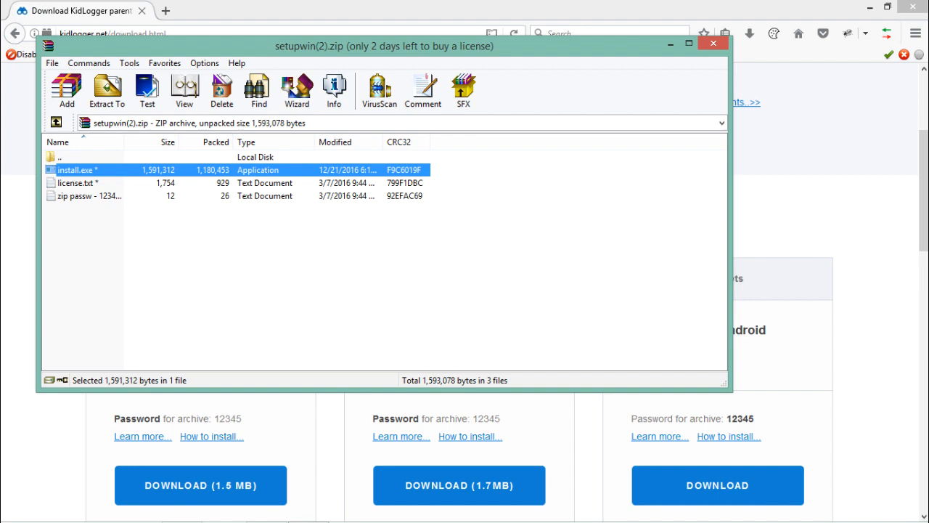
# - Run install.exe in English, accept the wizard defaults and finish with KidLogger launched
pyautogui.doubleClick(75, 168)
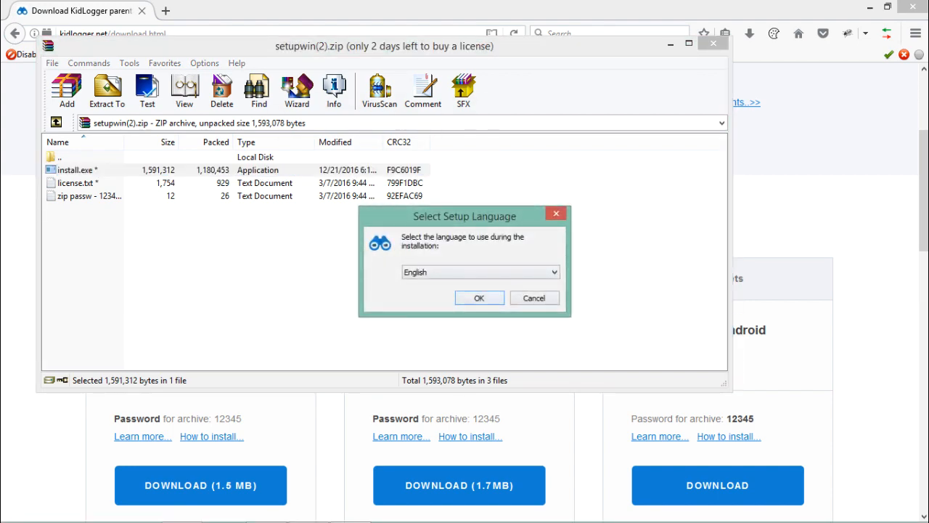
pyautogui.click(480, 298)
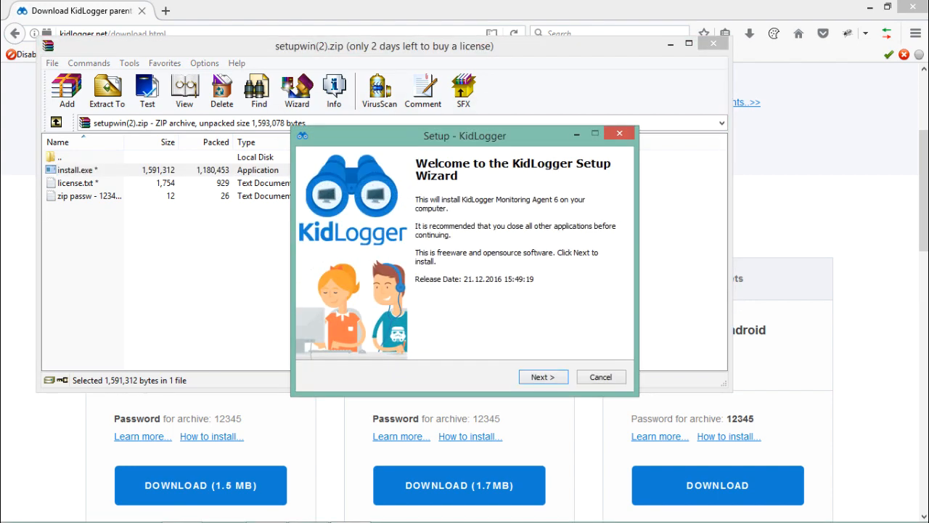
pyautogui.click(543, 376)
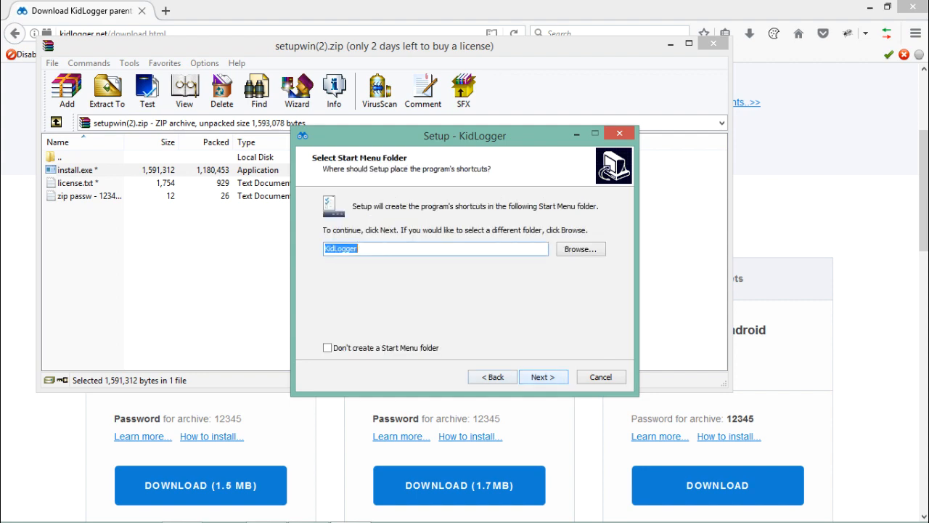
pyautogui.click(543, 376)
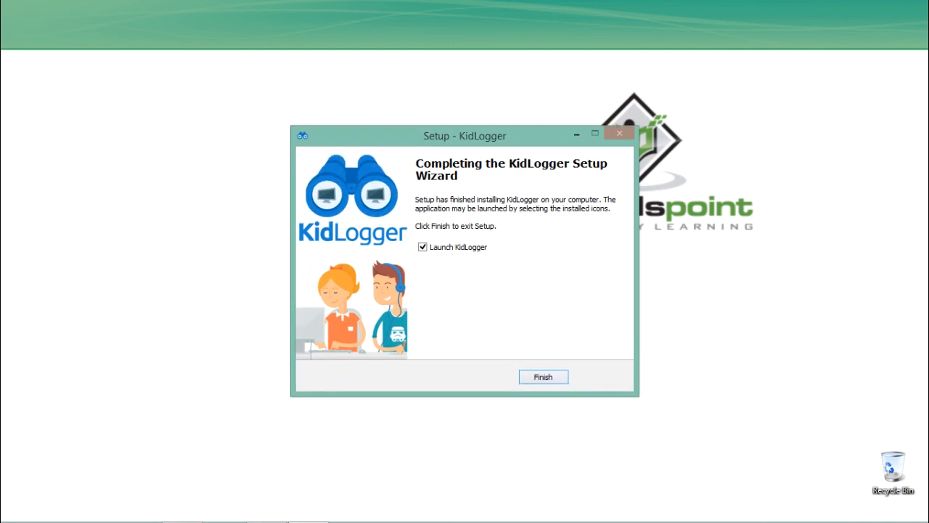
pyautogui.click(543, 376)
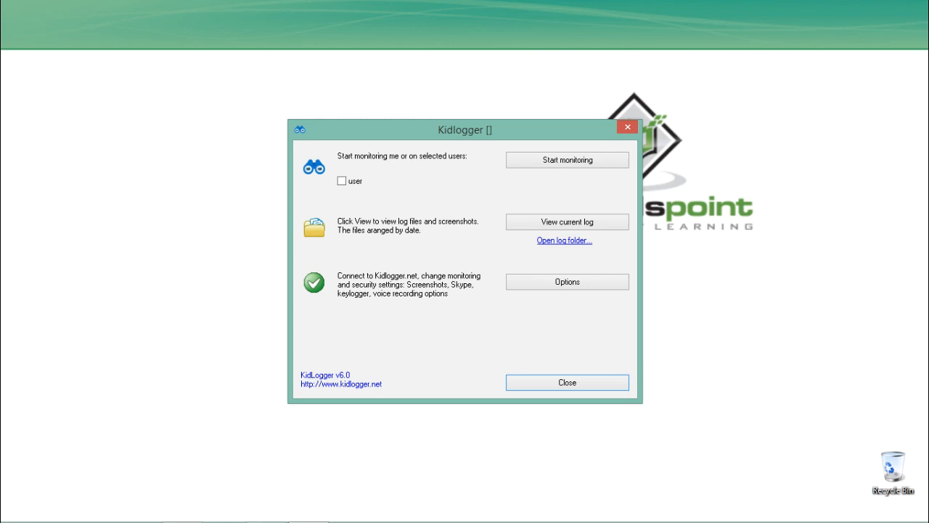
# - Tick the user account for monitoring and bring up KidLogger Properties on the General settings
pyautogui.click(341, 180)
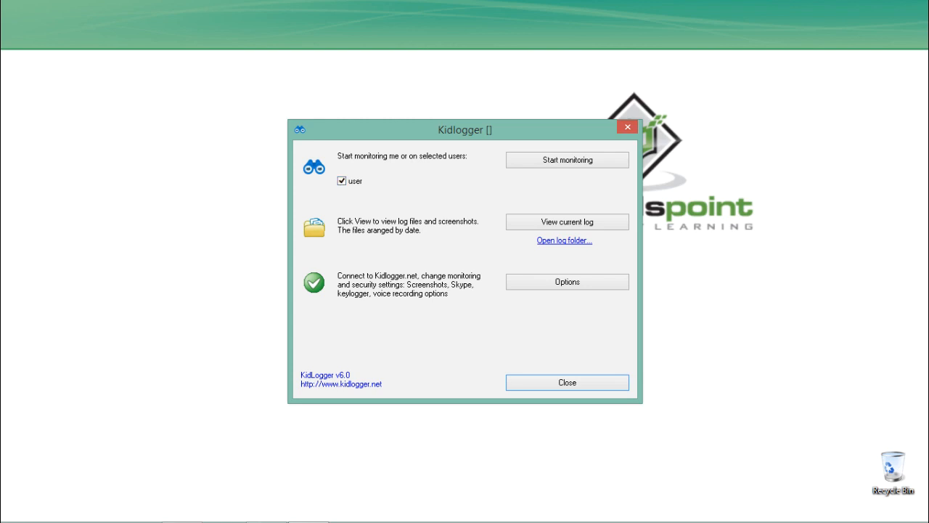
pyautogui.press('Super')
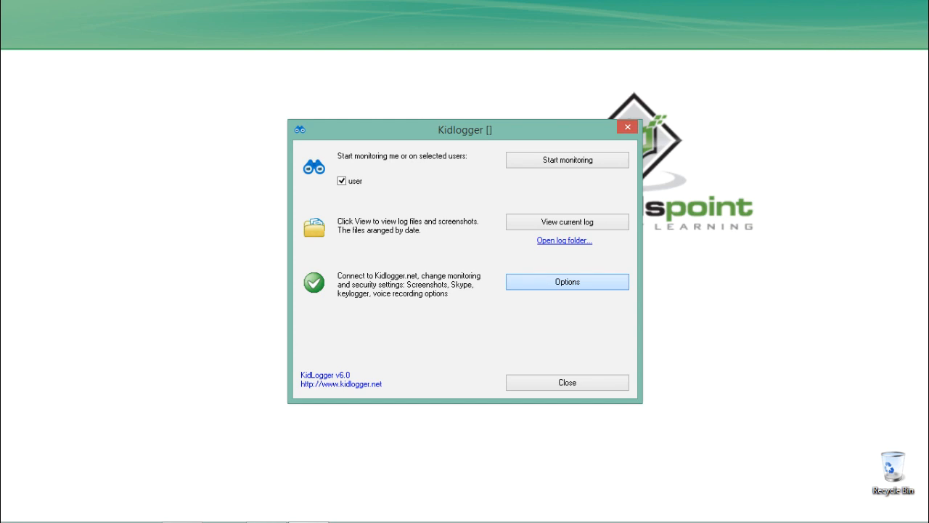
pyautogui.click(566, 281)
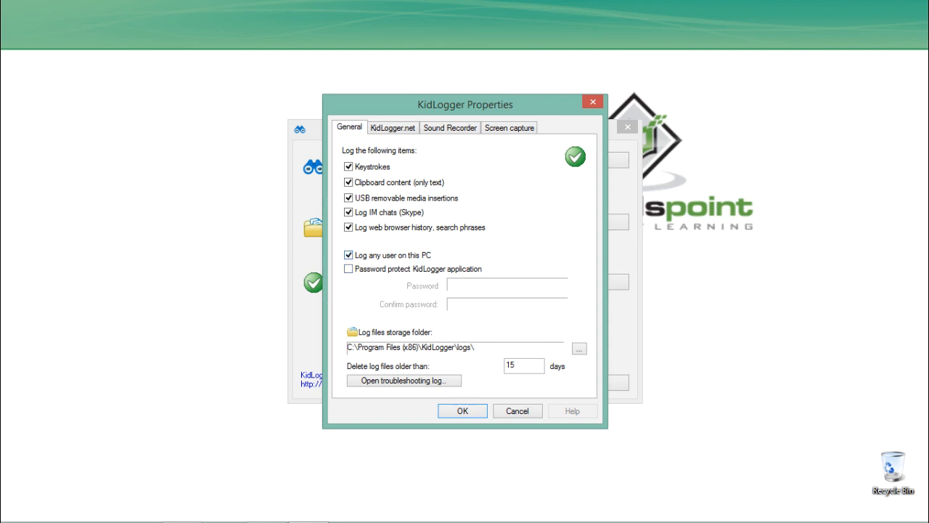
# - Enable password protection, review the log folder and 15-day retention, then move to KidLogger.net settings
pyautogui.click(349, 269)
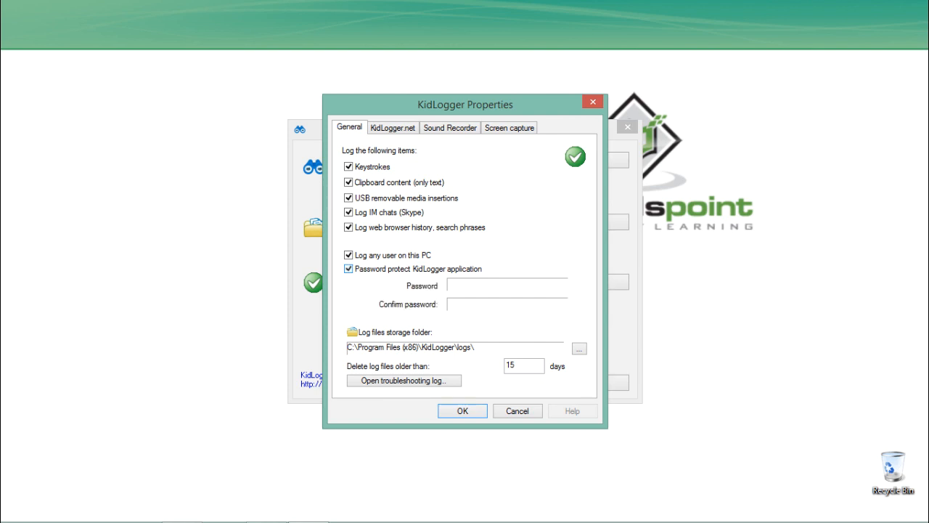
pyautogui.click(507, 285)
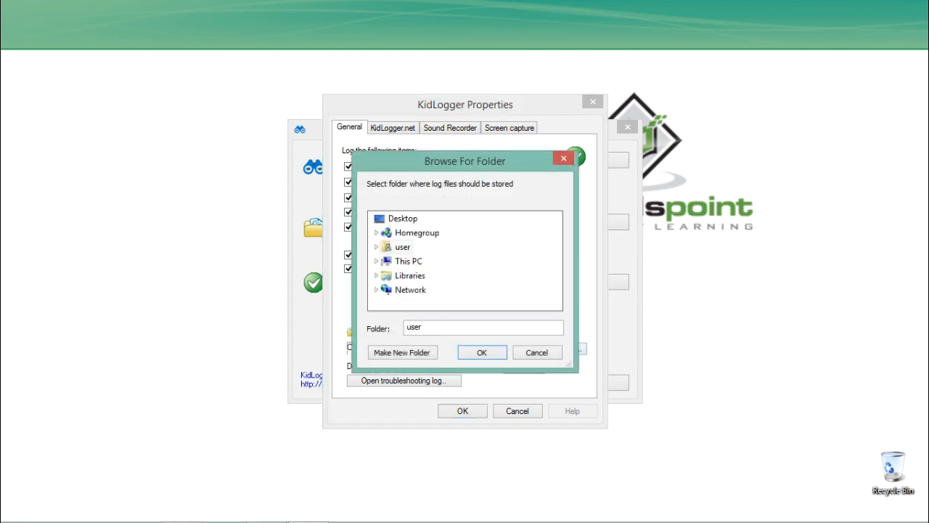
pyautogui.click(537, 353)
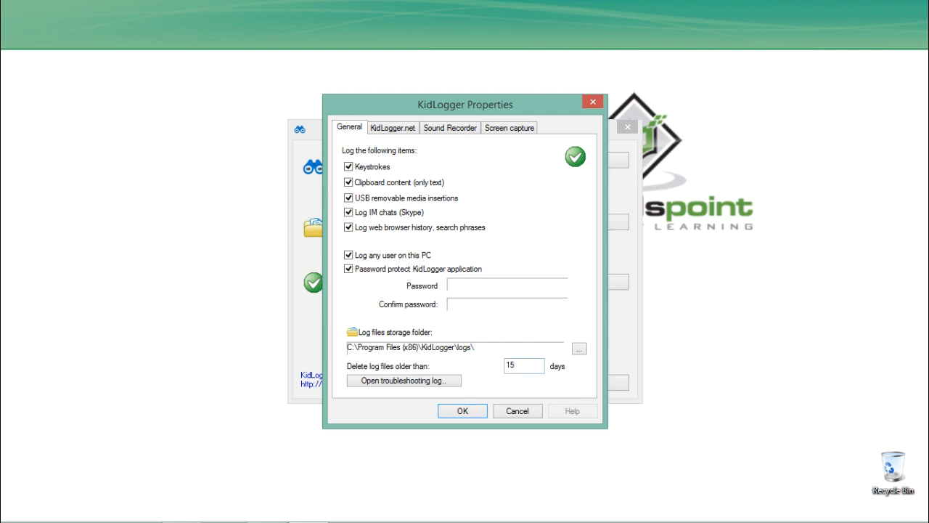
pyautogui.tripleClick(523, 366)
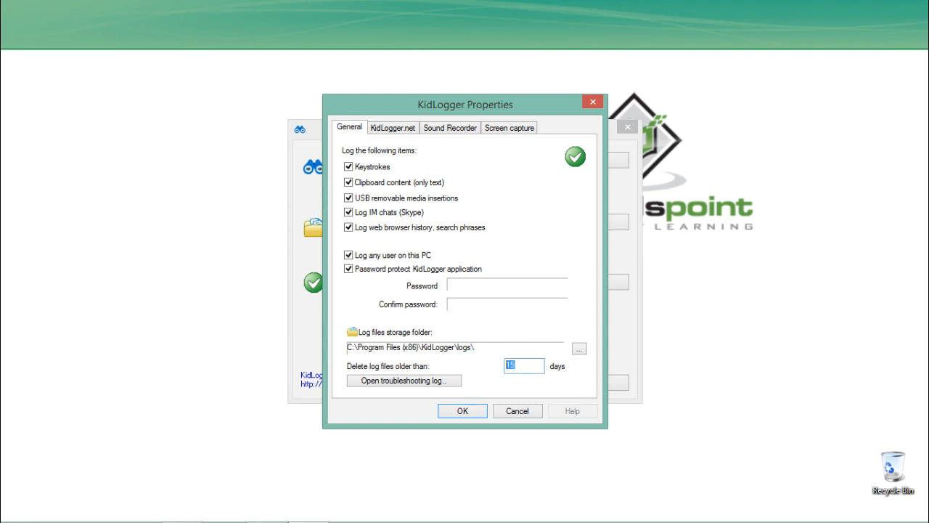
pyautogui.click(392, 128)
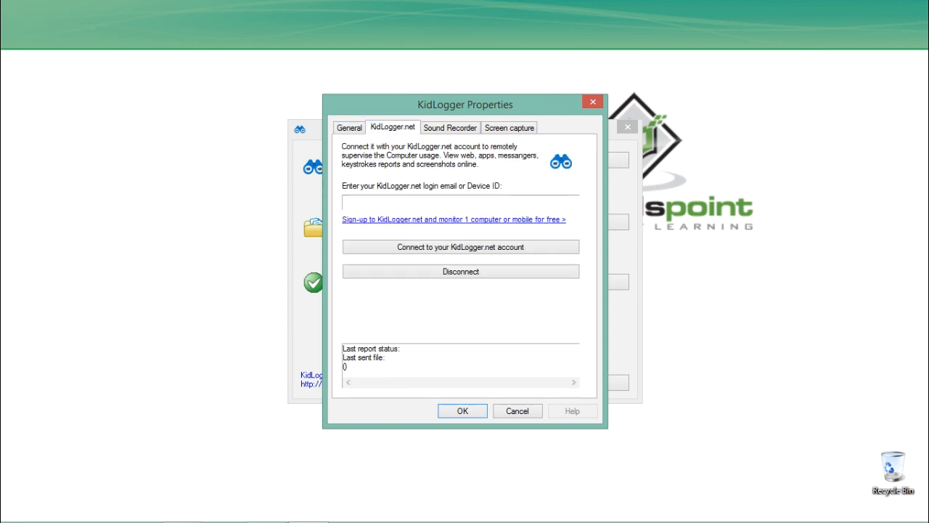
# - Look over the login field, Sound Recorder and Screen capture settings, then accept with OK
pyautogui.click(460, 202)
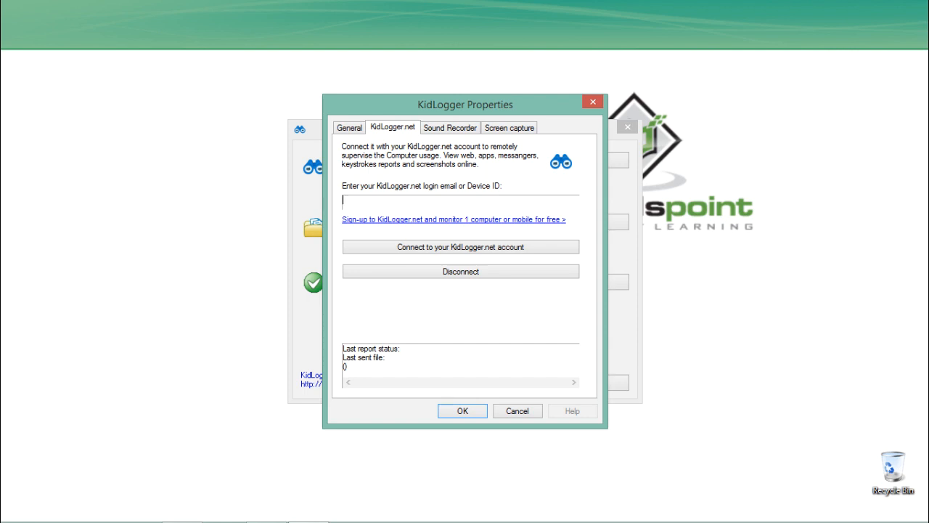
pyautogui.click(450, 128)
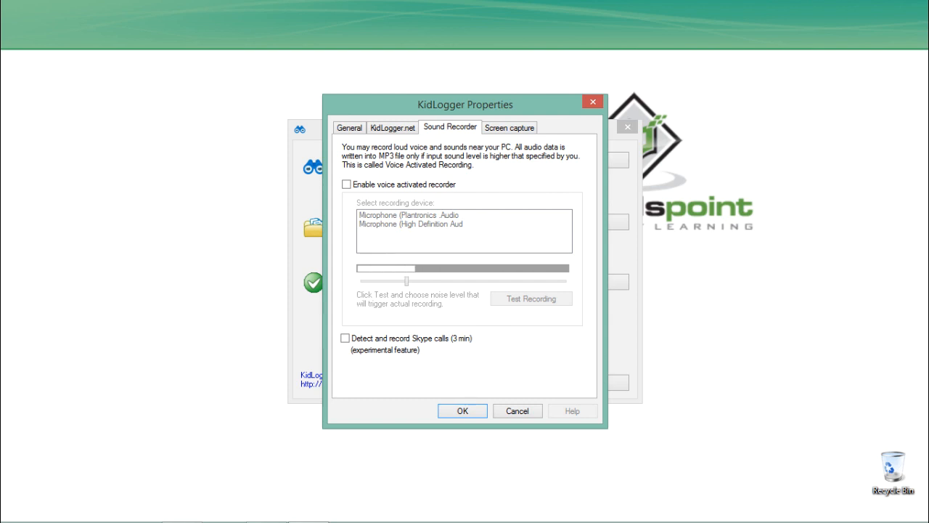
pyautogui.click(508, 128)
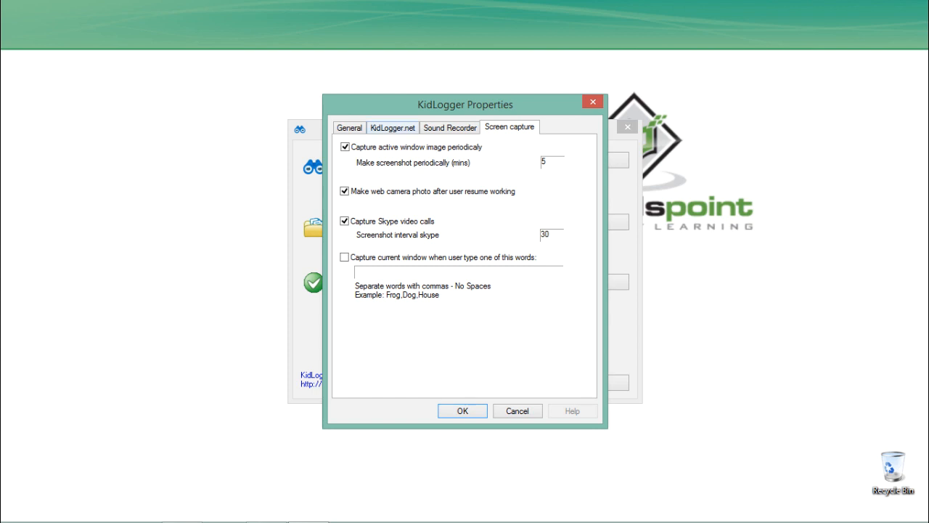
pyautogui.click(462, 411)
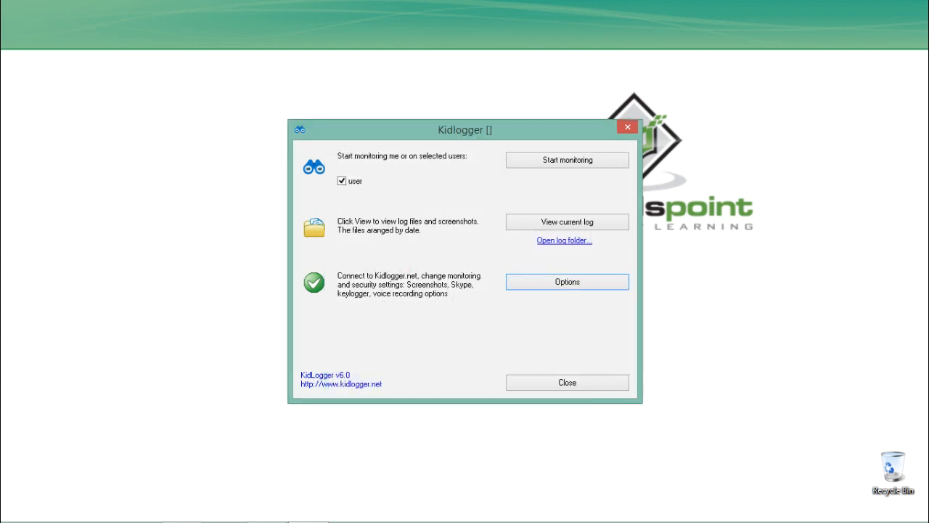
# - Start monitoring the checked user and dismiss the 'activated successfully' message
pyautogui.click(567, 159)
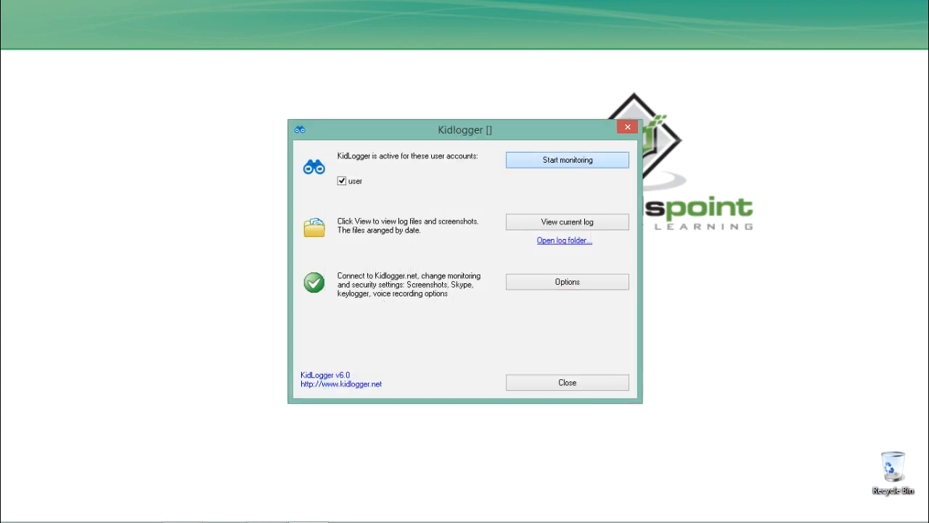
pyautogui.click(567, 160)
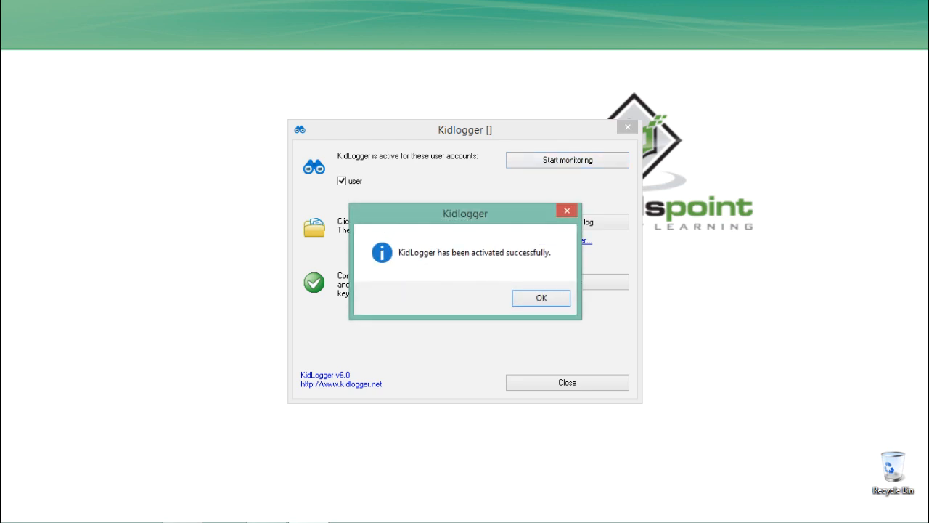
pyautogui.click(540, 297)
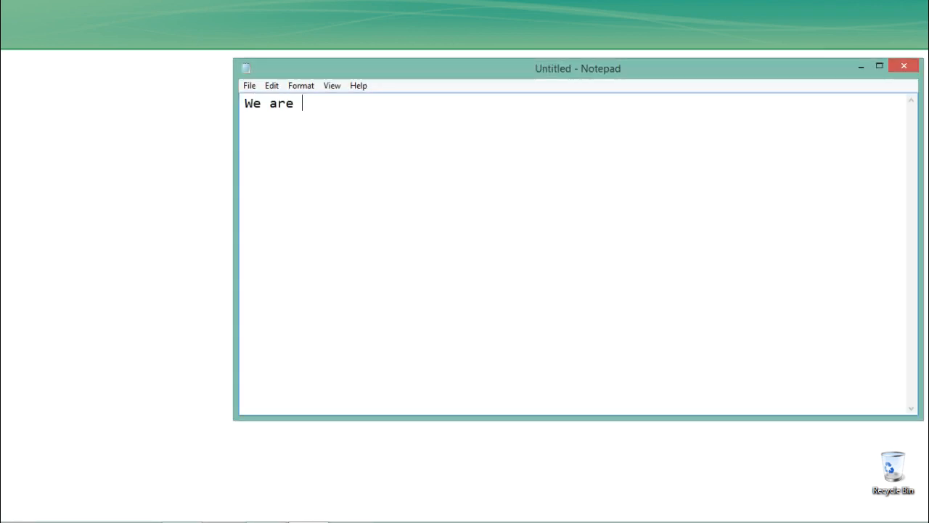
# - Write test sentences in Notepad ending with 'Some one is watching us'
pyautogui.write('being moni')
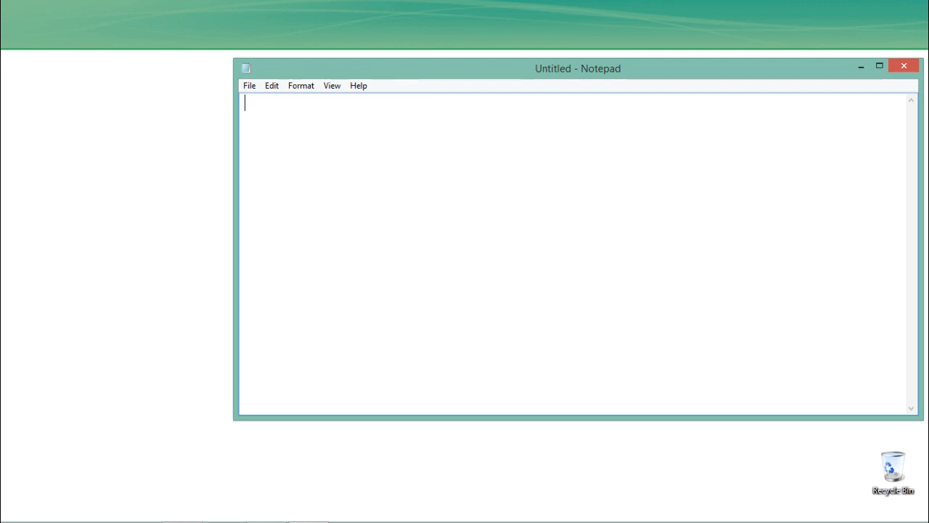
pyautogui.write('We are hacked')
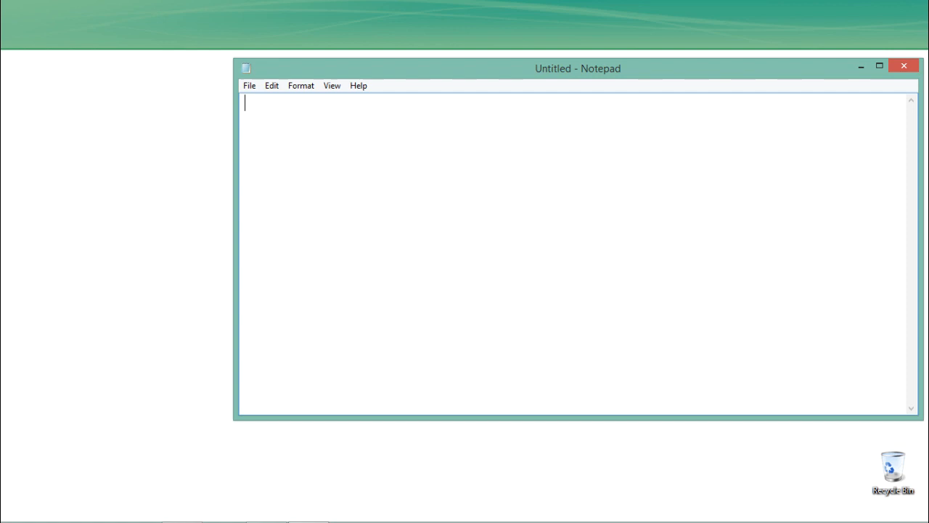
pyautogui.write('Some')
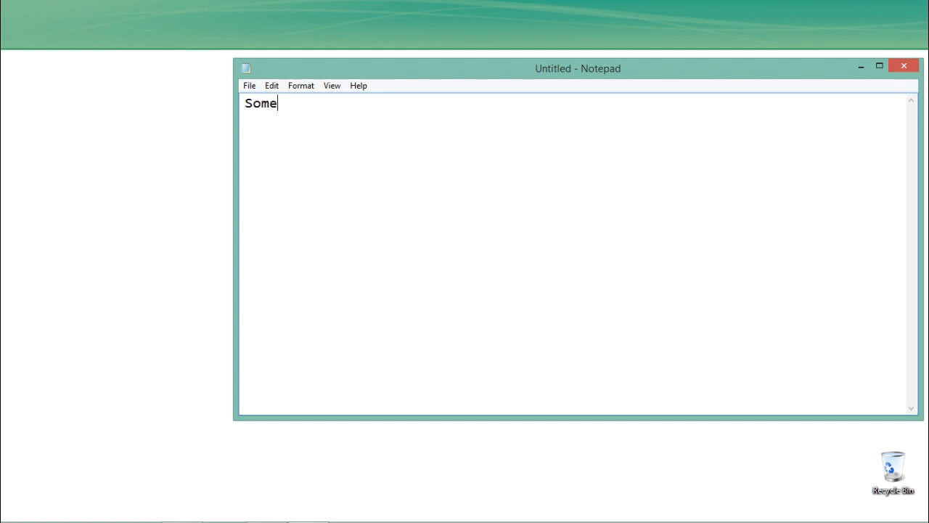
pyautogui.write('one is')
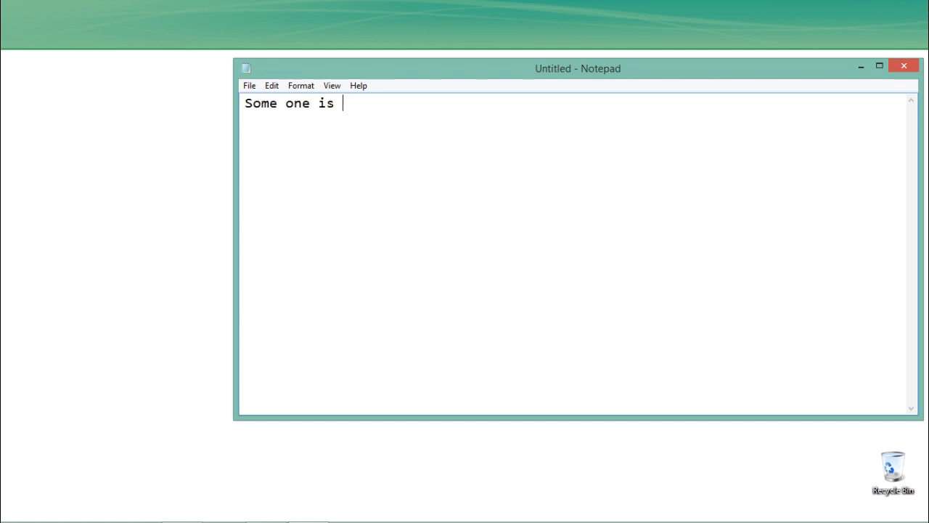
pyautogui.write('wat')
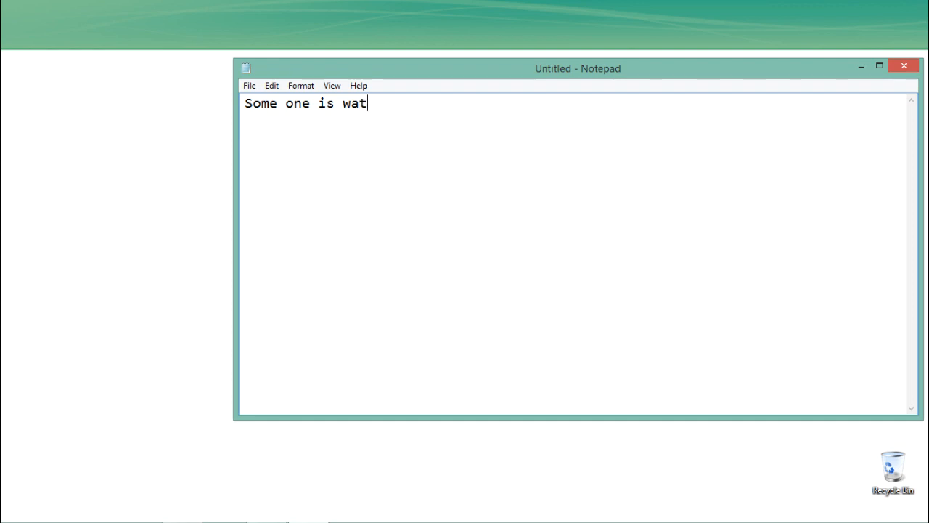
pyautogui.write('ching us')
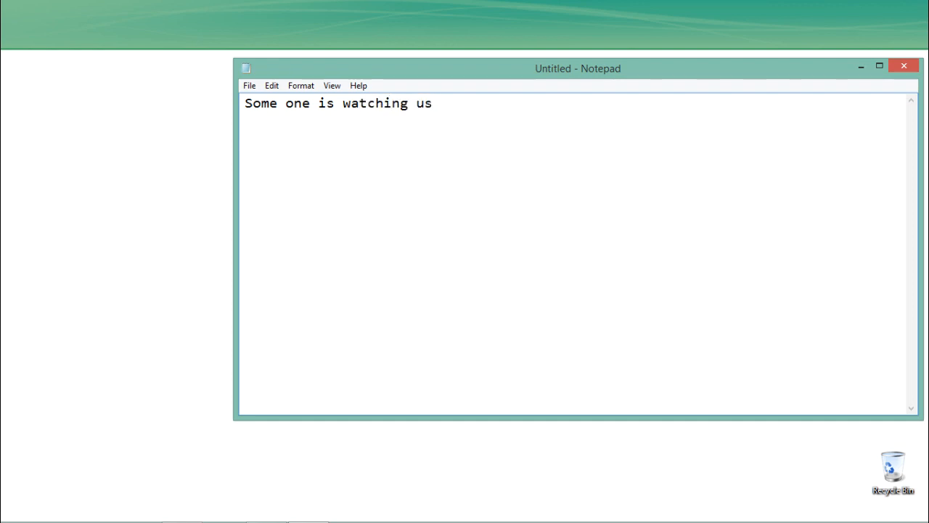
# - Minimize Notepad and bring up File Explorer on Local Disk (C:)
pyautogui.click(904, 66)
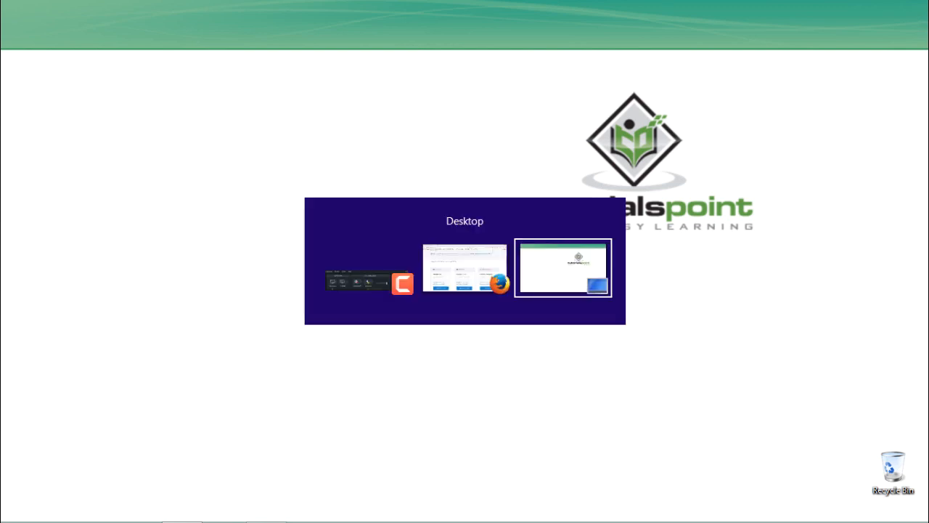
pyautogui.click(465, 269)
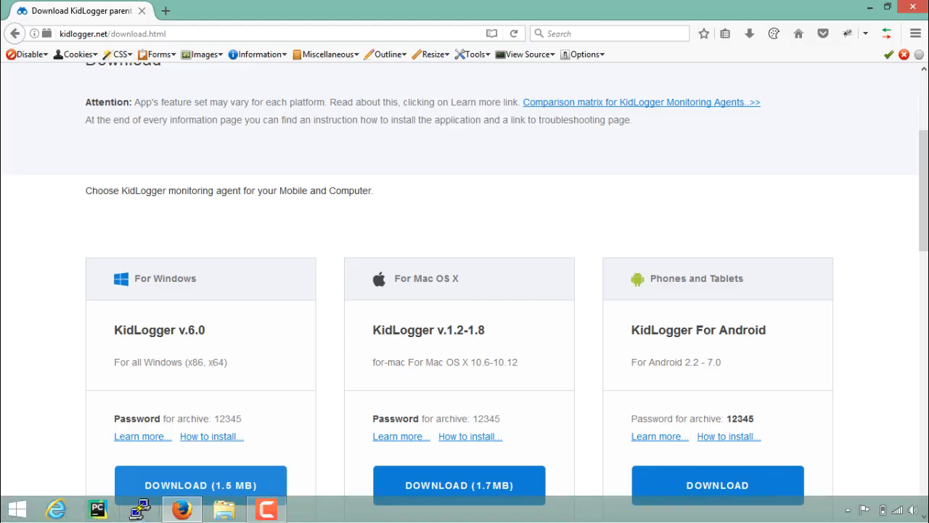
pyautogui.click(224, 508)
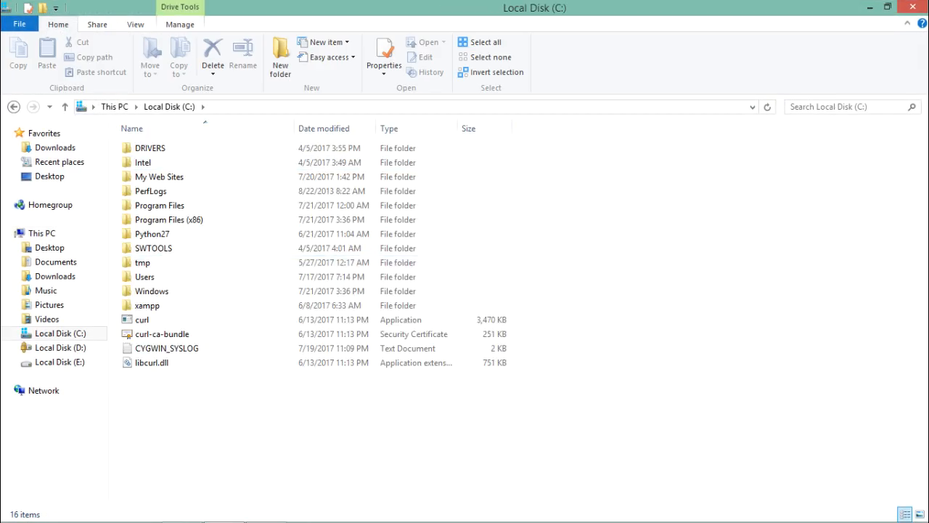
# - Navigate to C:\Program Files (x86)\KidLogger\logs\user and open the 21 July,Friday HTML log
pyautogui.doubleClick(168, 206)
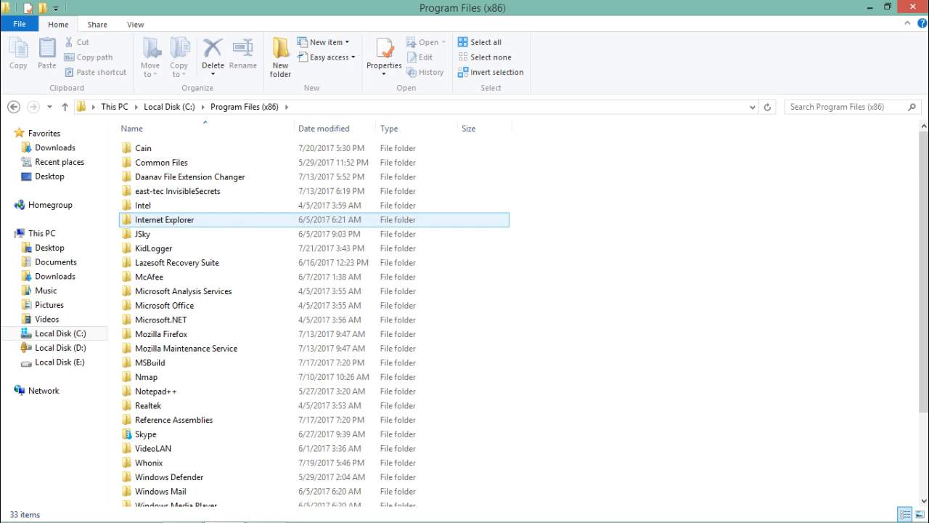
pyautogui.click(154, 247)
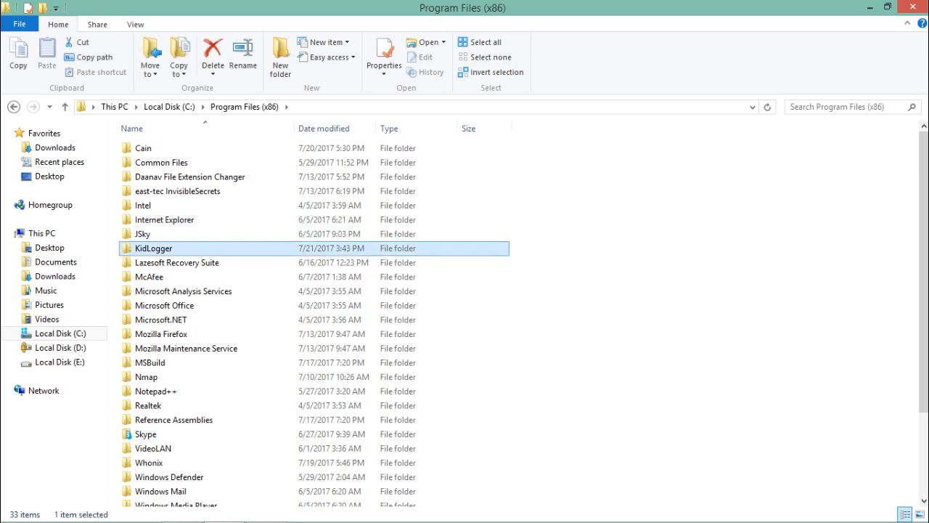
pyautogui.doubleClick(154, 248)
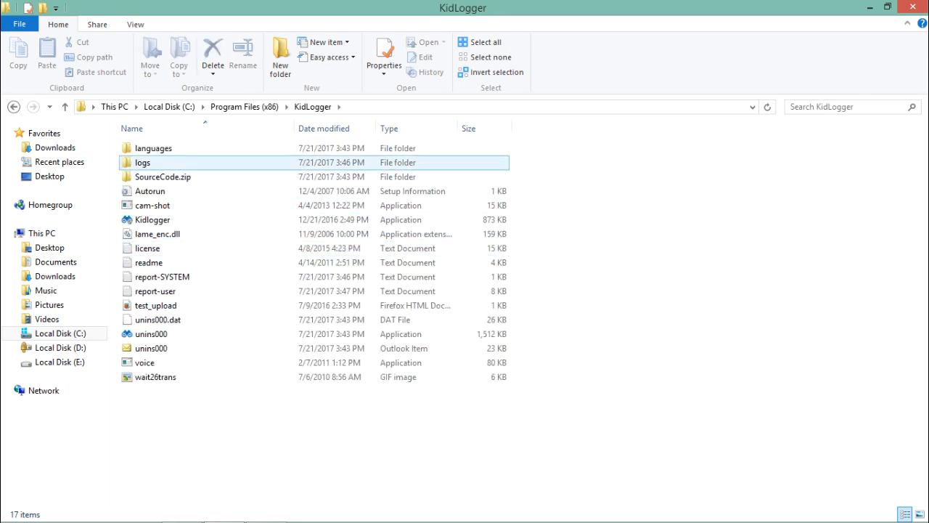
pyautogui.doubleClick(142, 163)
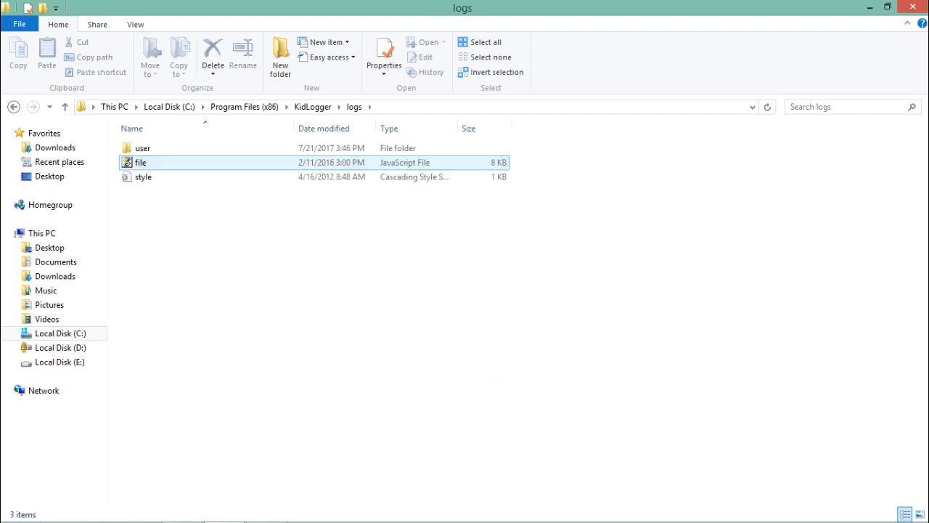
pyautogui.moveTo(142, 148)
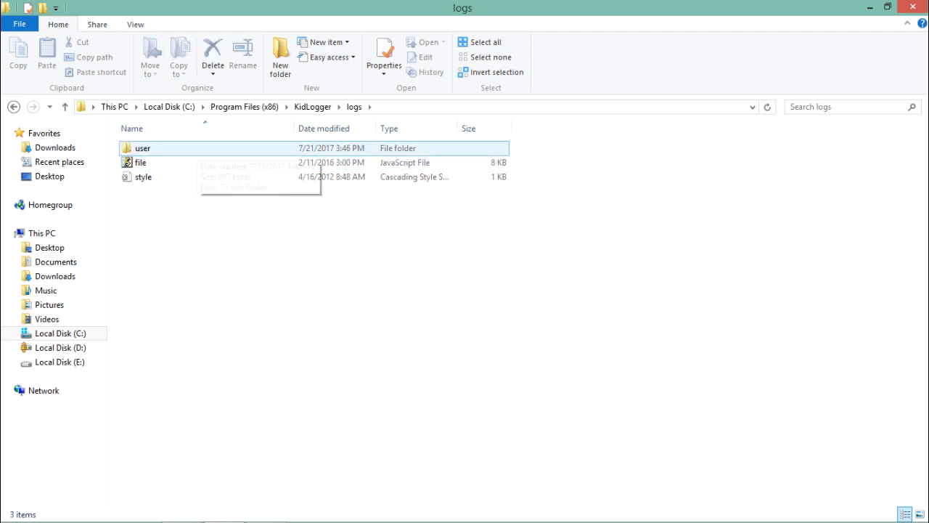
pyautogui.doubleClick(142, 148)
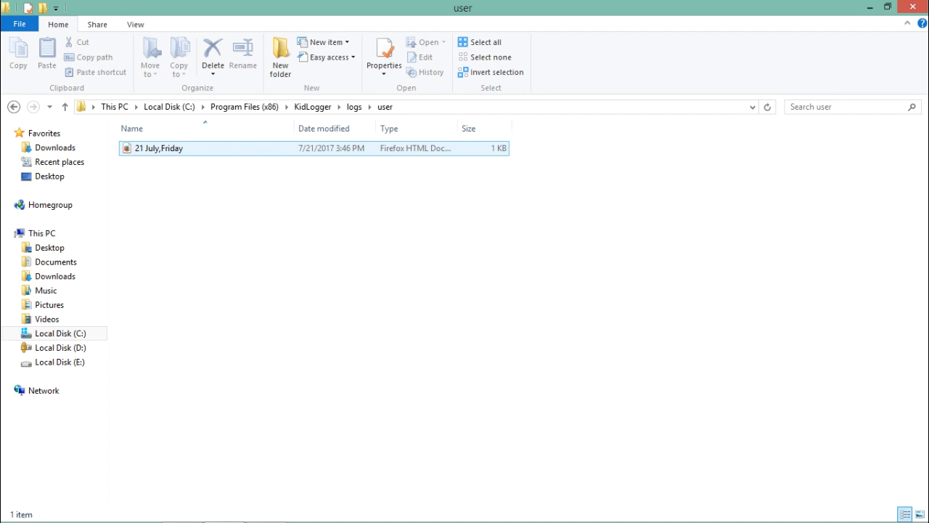
pyautogui.click(160, 148)
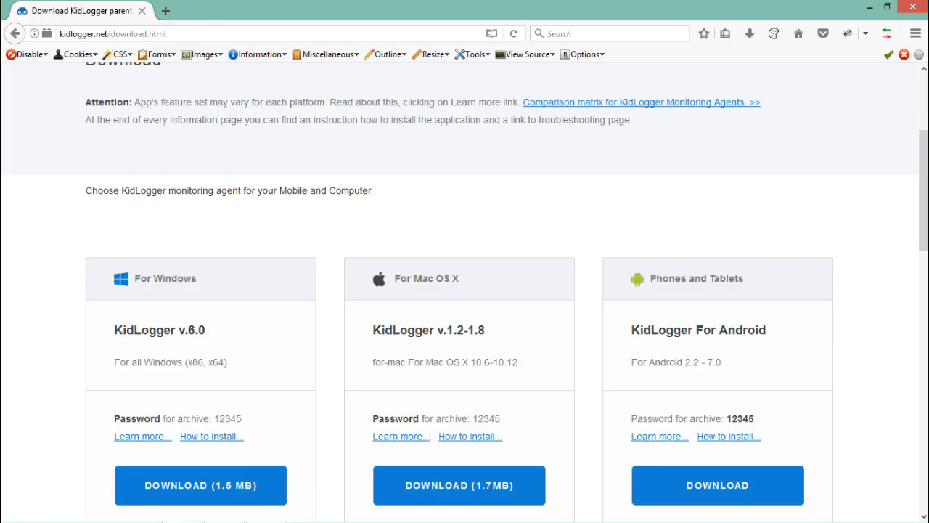
# - View the 'user 21.07' log tab and highlight the new-session line and captured Notepad sentence
pyautogui.click(225, 10)
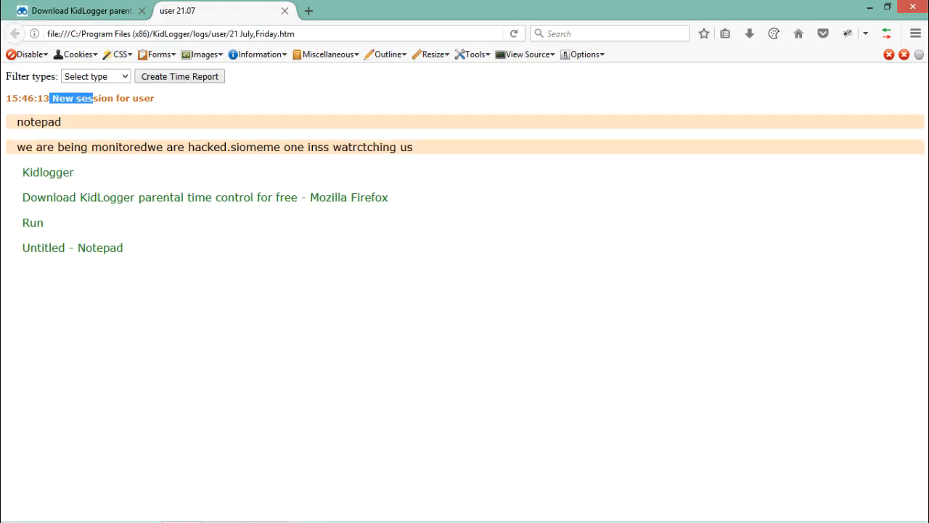
pyautogui.doubleClick(38, 122)
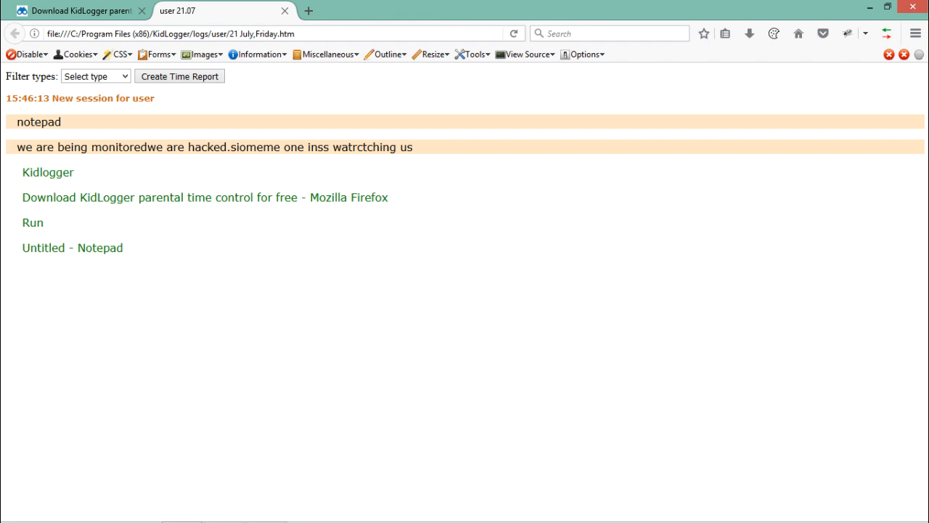
pyautogui.doubleClick(37, 122)
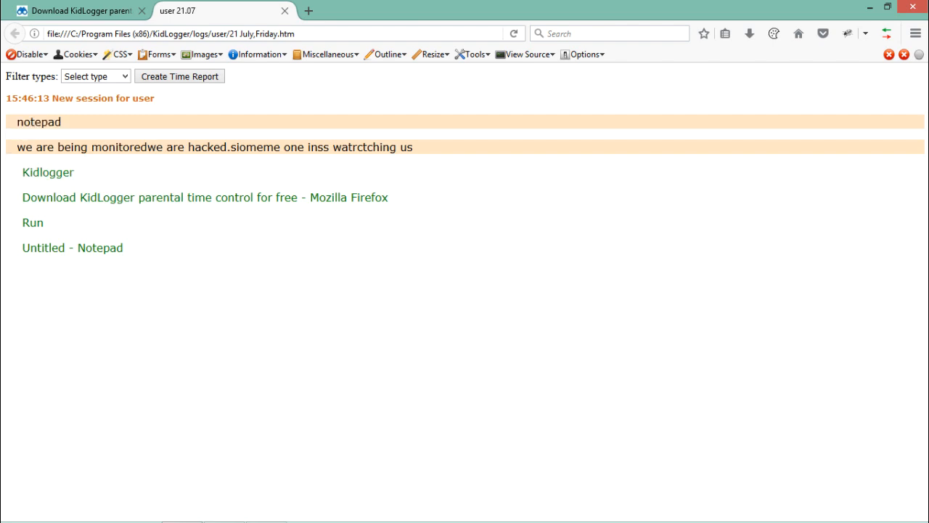
pyautogui.moveTo(16, 146); pyautogui.dragTo(173, 147)
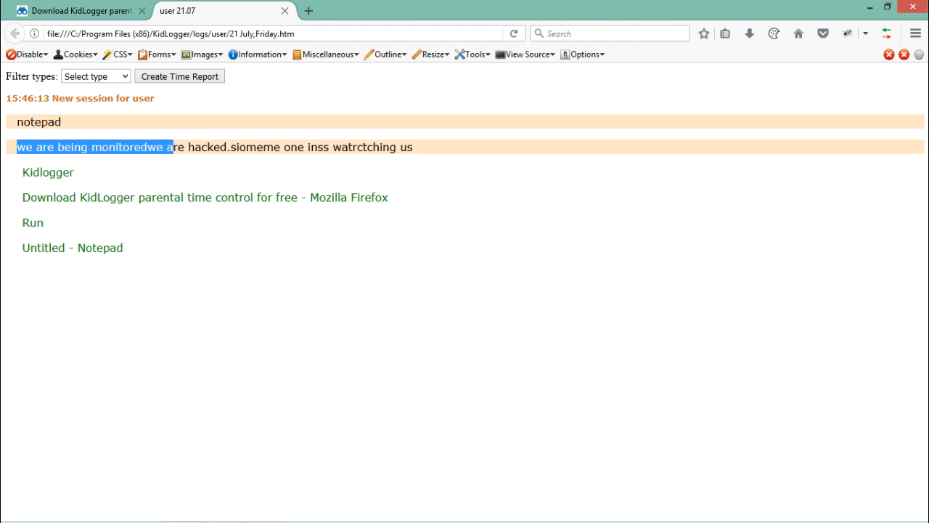
pyautogui.moveTo(171, 146); pyautogui.dragTo(379, 146)
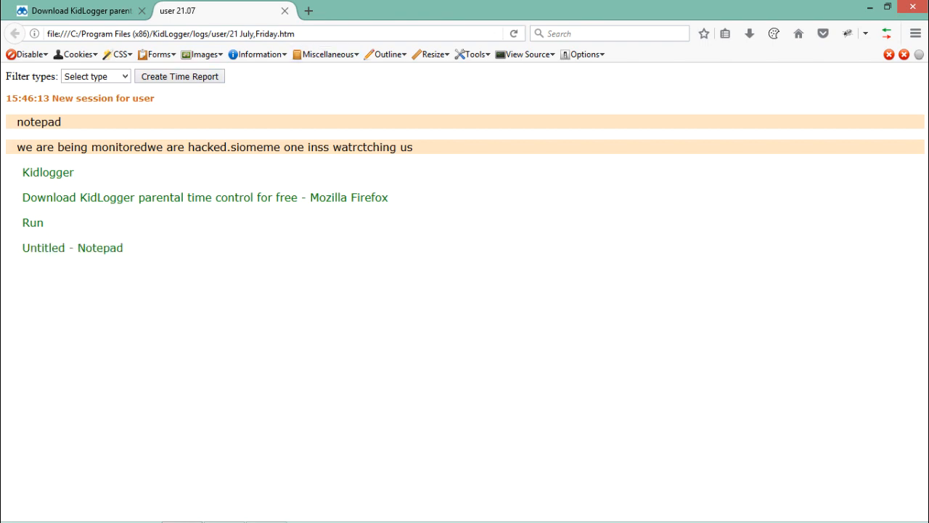
pyautogui.click(94, 75)
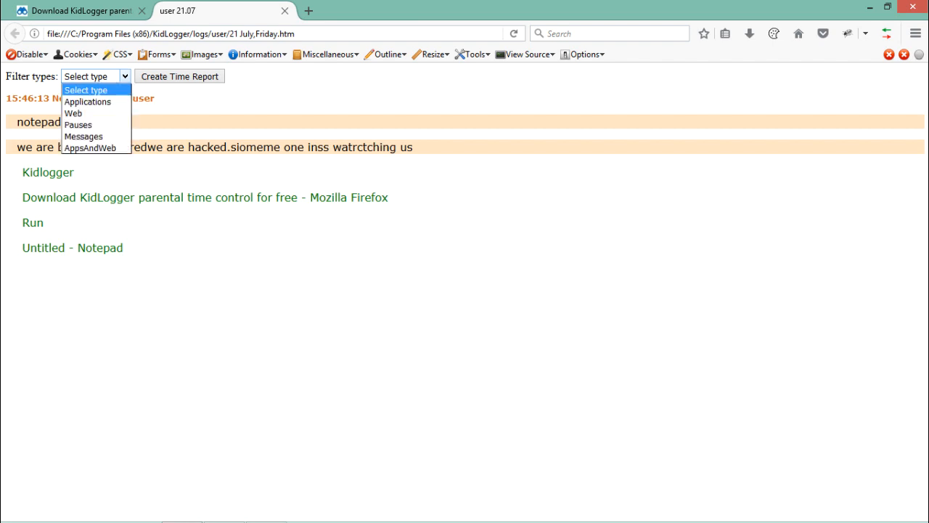
pyautogui.click(86, 90)
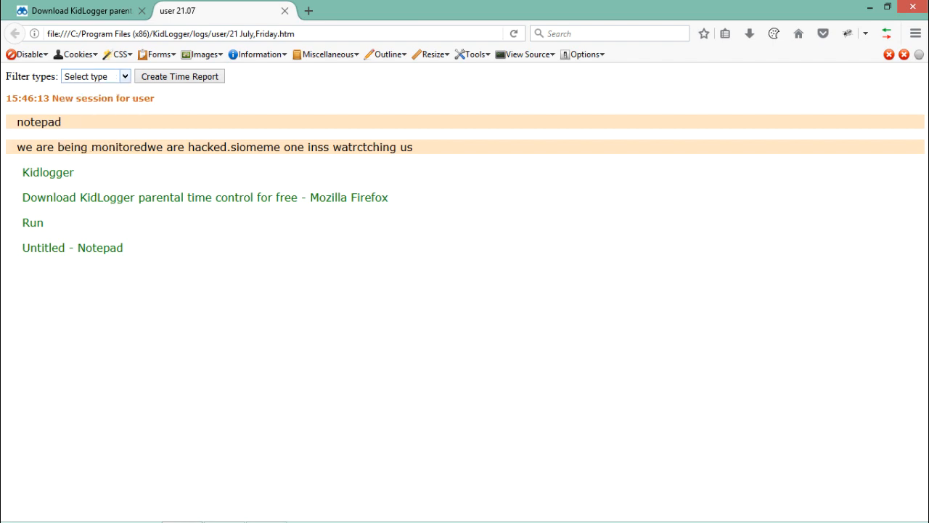
pyautogui.click(94, 76)
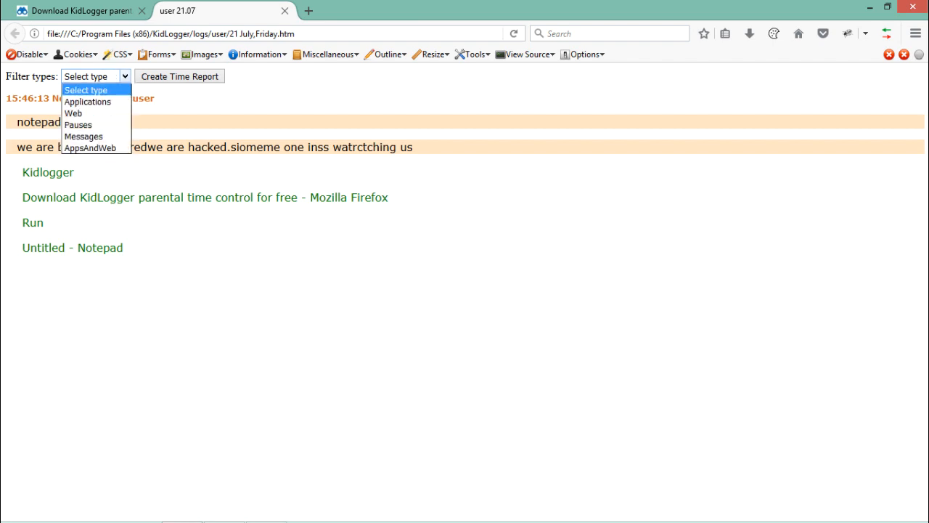
pyautogui.moveTo(87, 102)
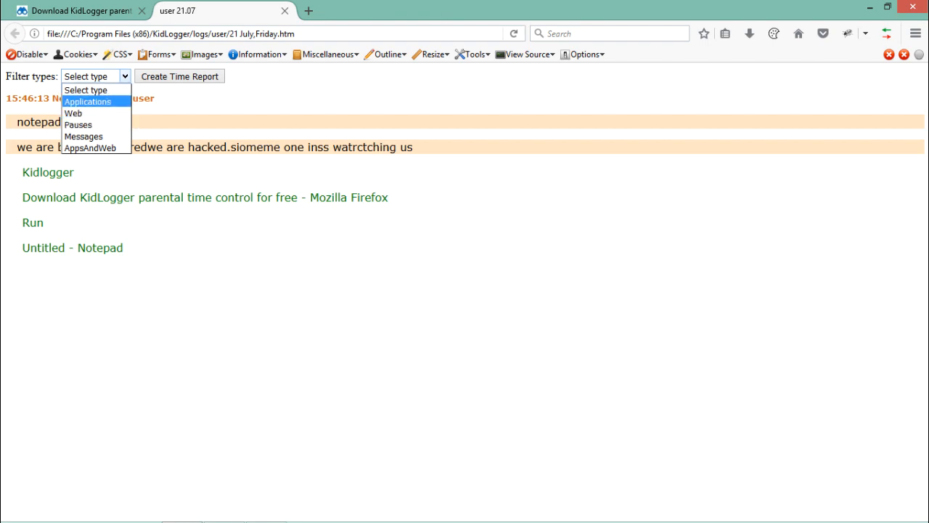
pyautogui.click(87, 102)
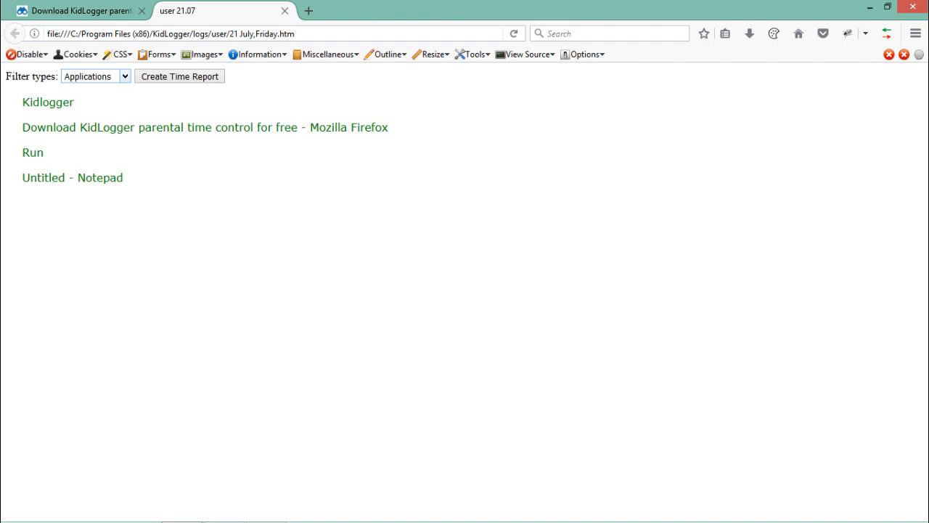
pyautogui.doubleClick(32, 153)
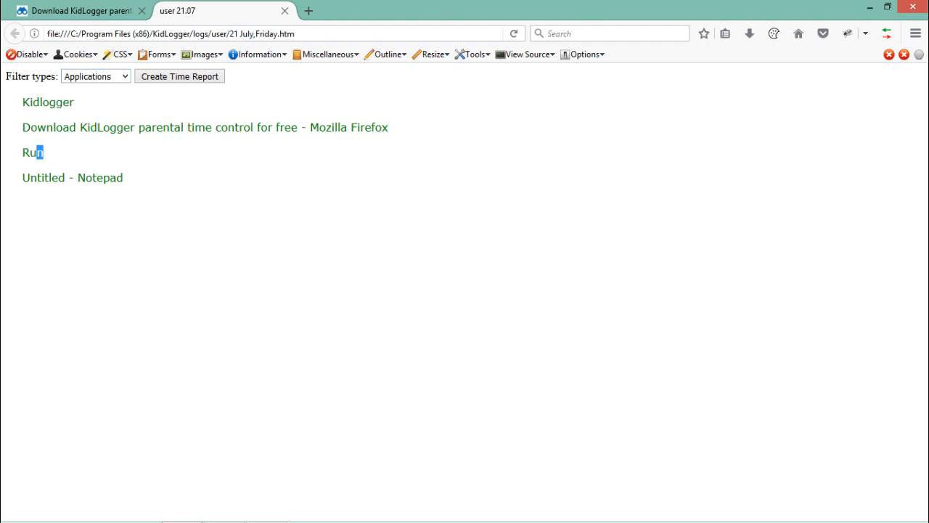
pyautogui.click(96, 75)
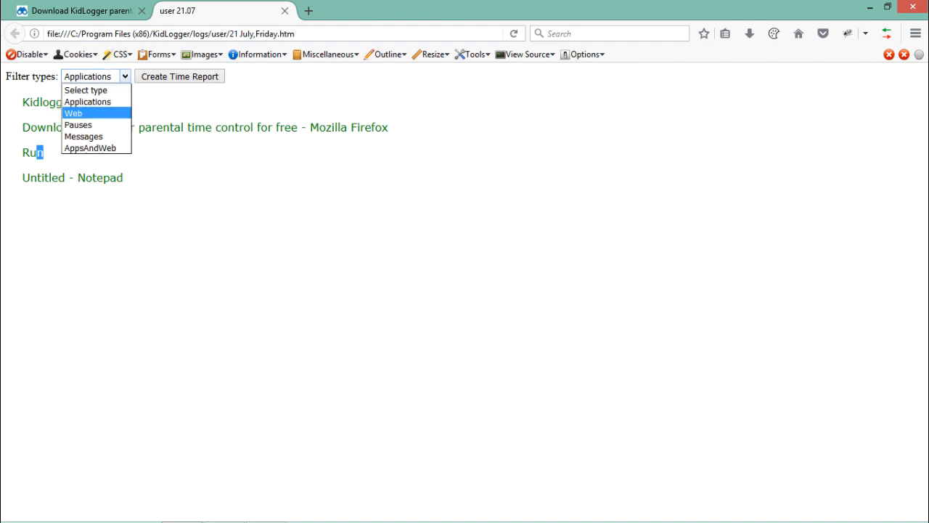
pyautogui.click(73, 113)
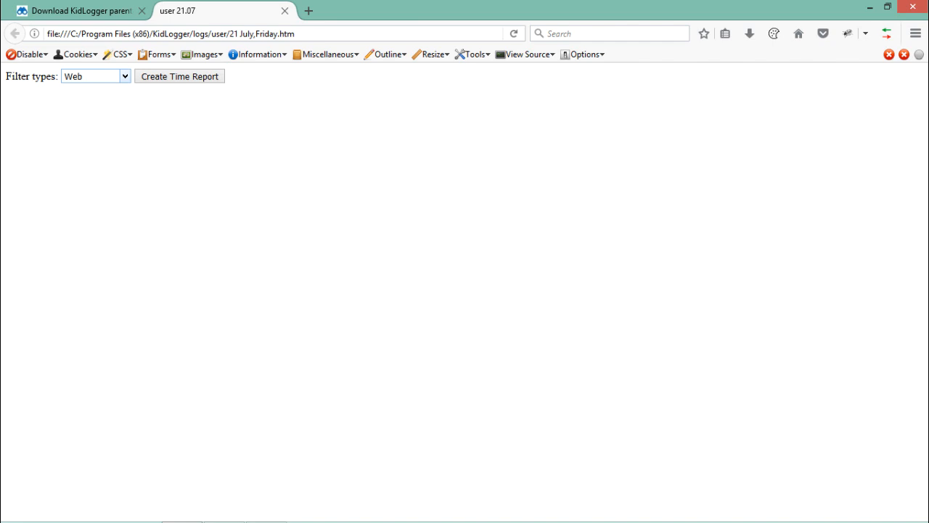
pyautogui.click(95, 76)
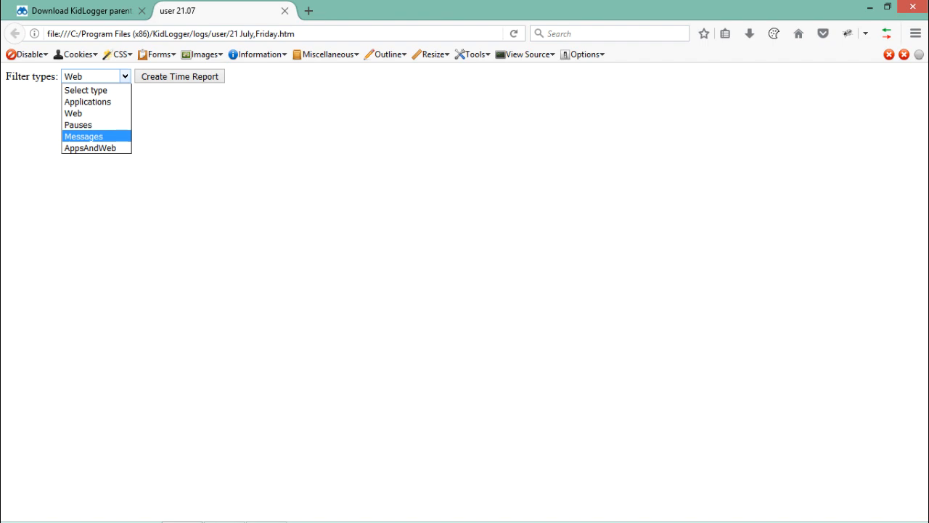
pyautogui.click(82, 137)
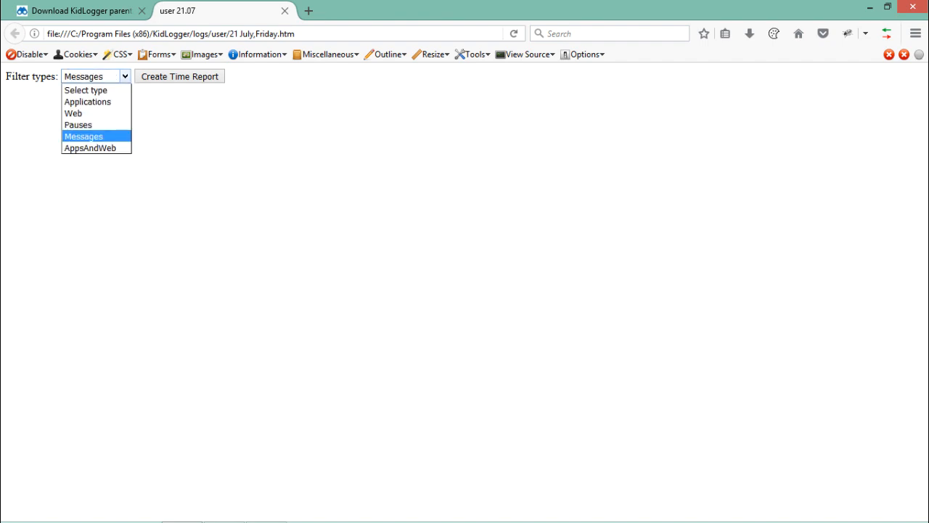
pyautogui.moveTo(86, 90)
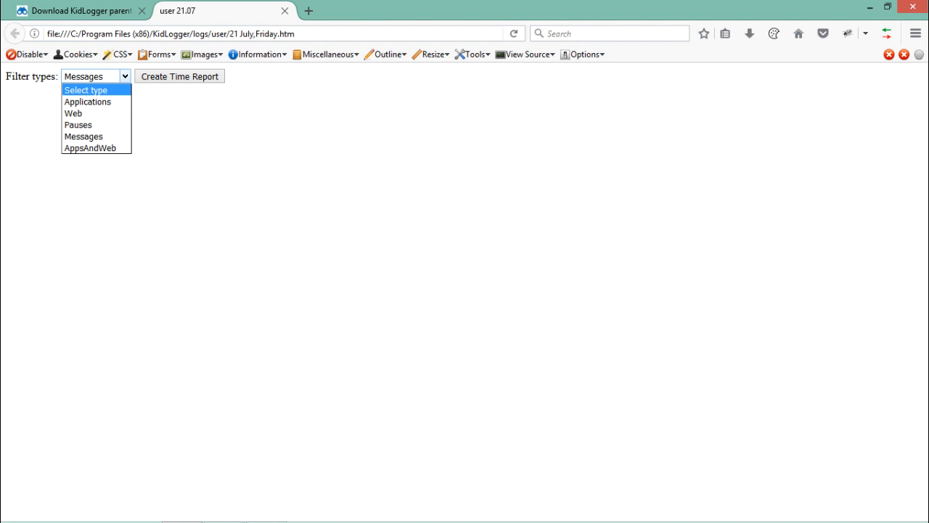
pyautogui.click(86, 90)
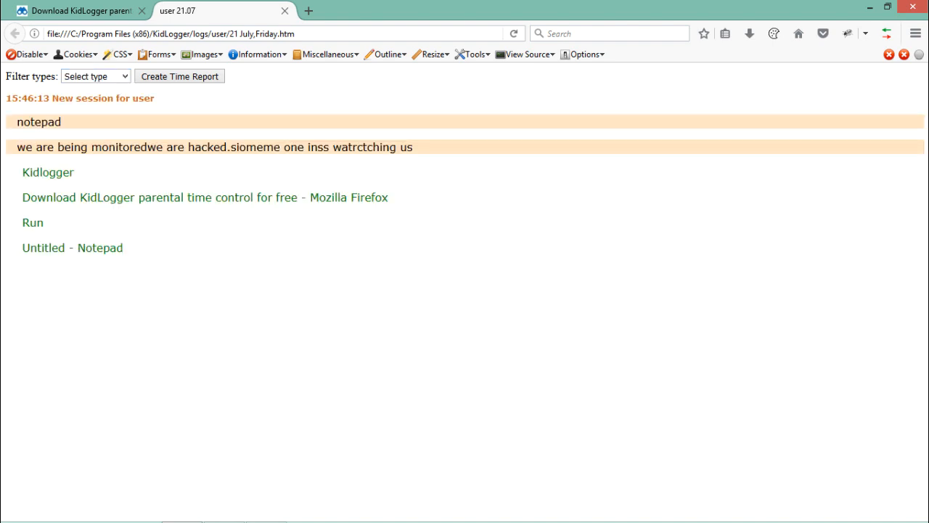